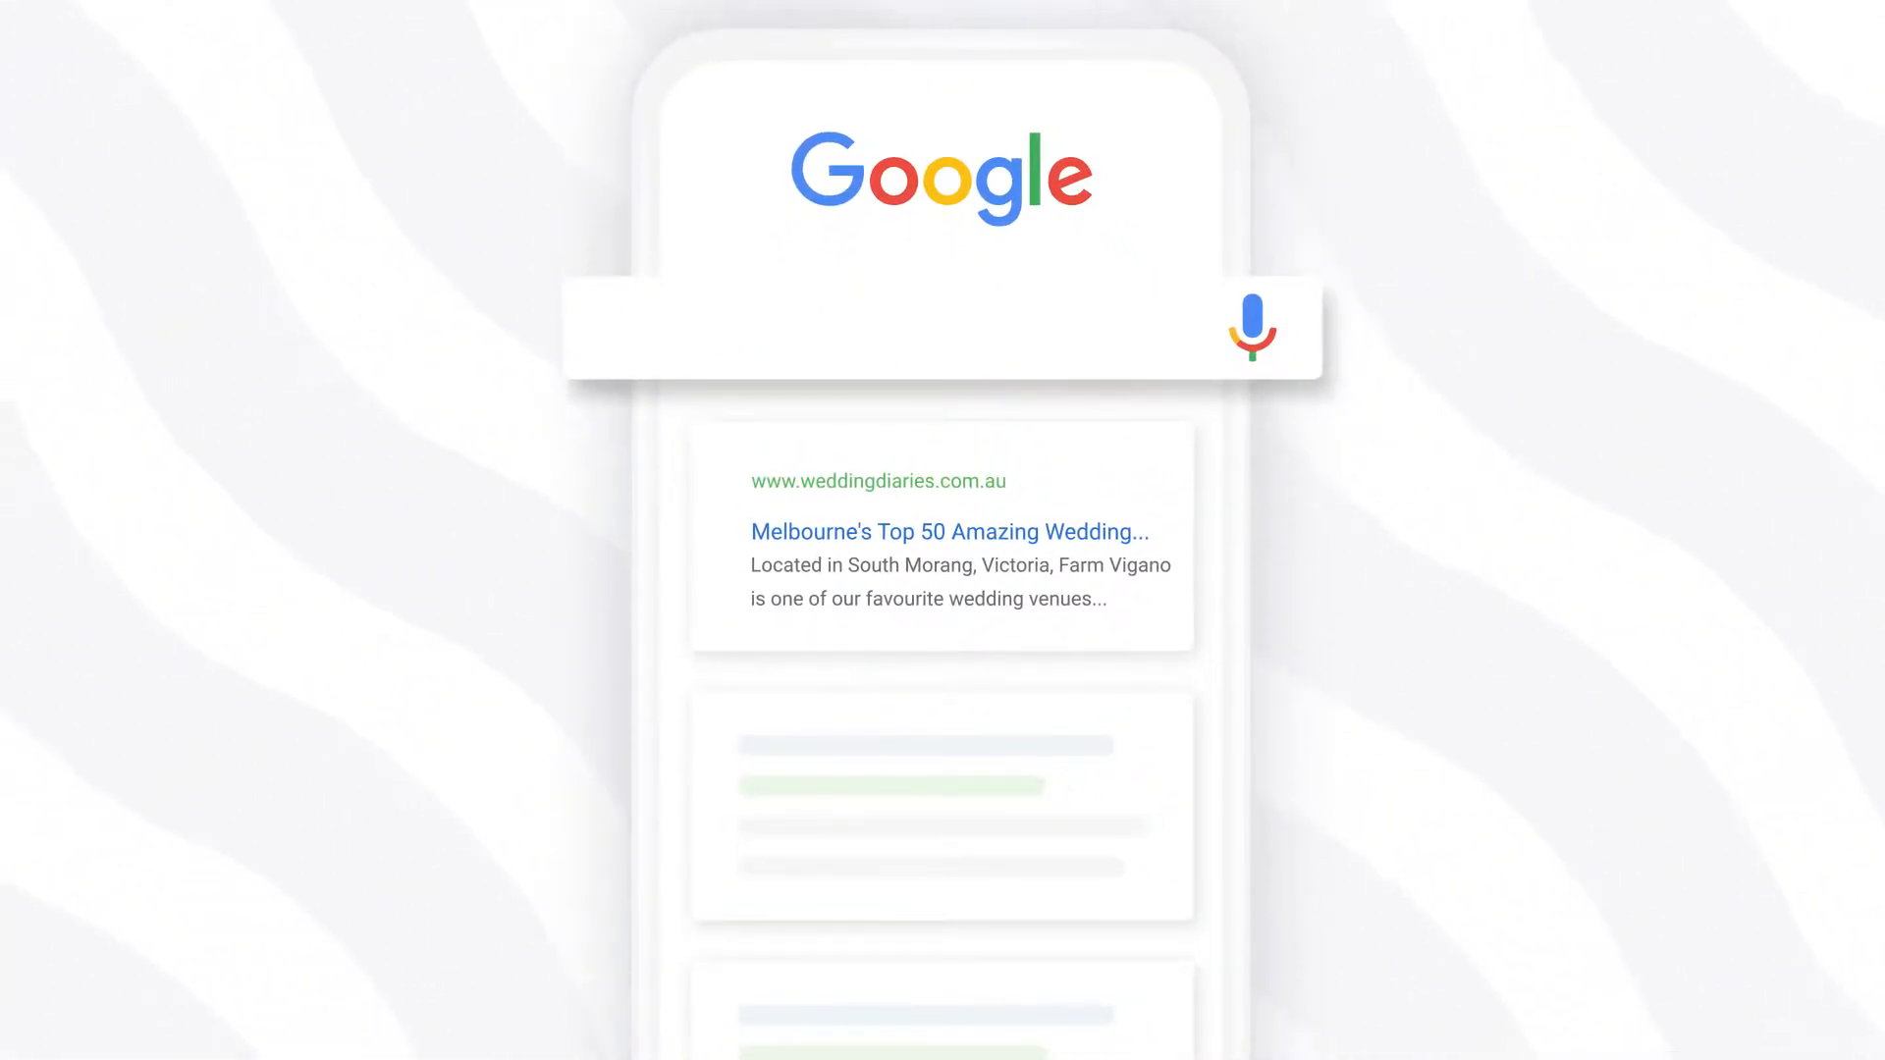
Search Google for 'wedding photography sydney' and go to the Wedding Diaries result.
text(wedding photography sydney)
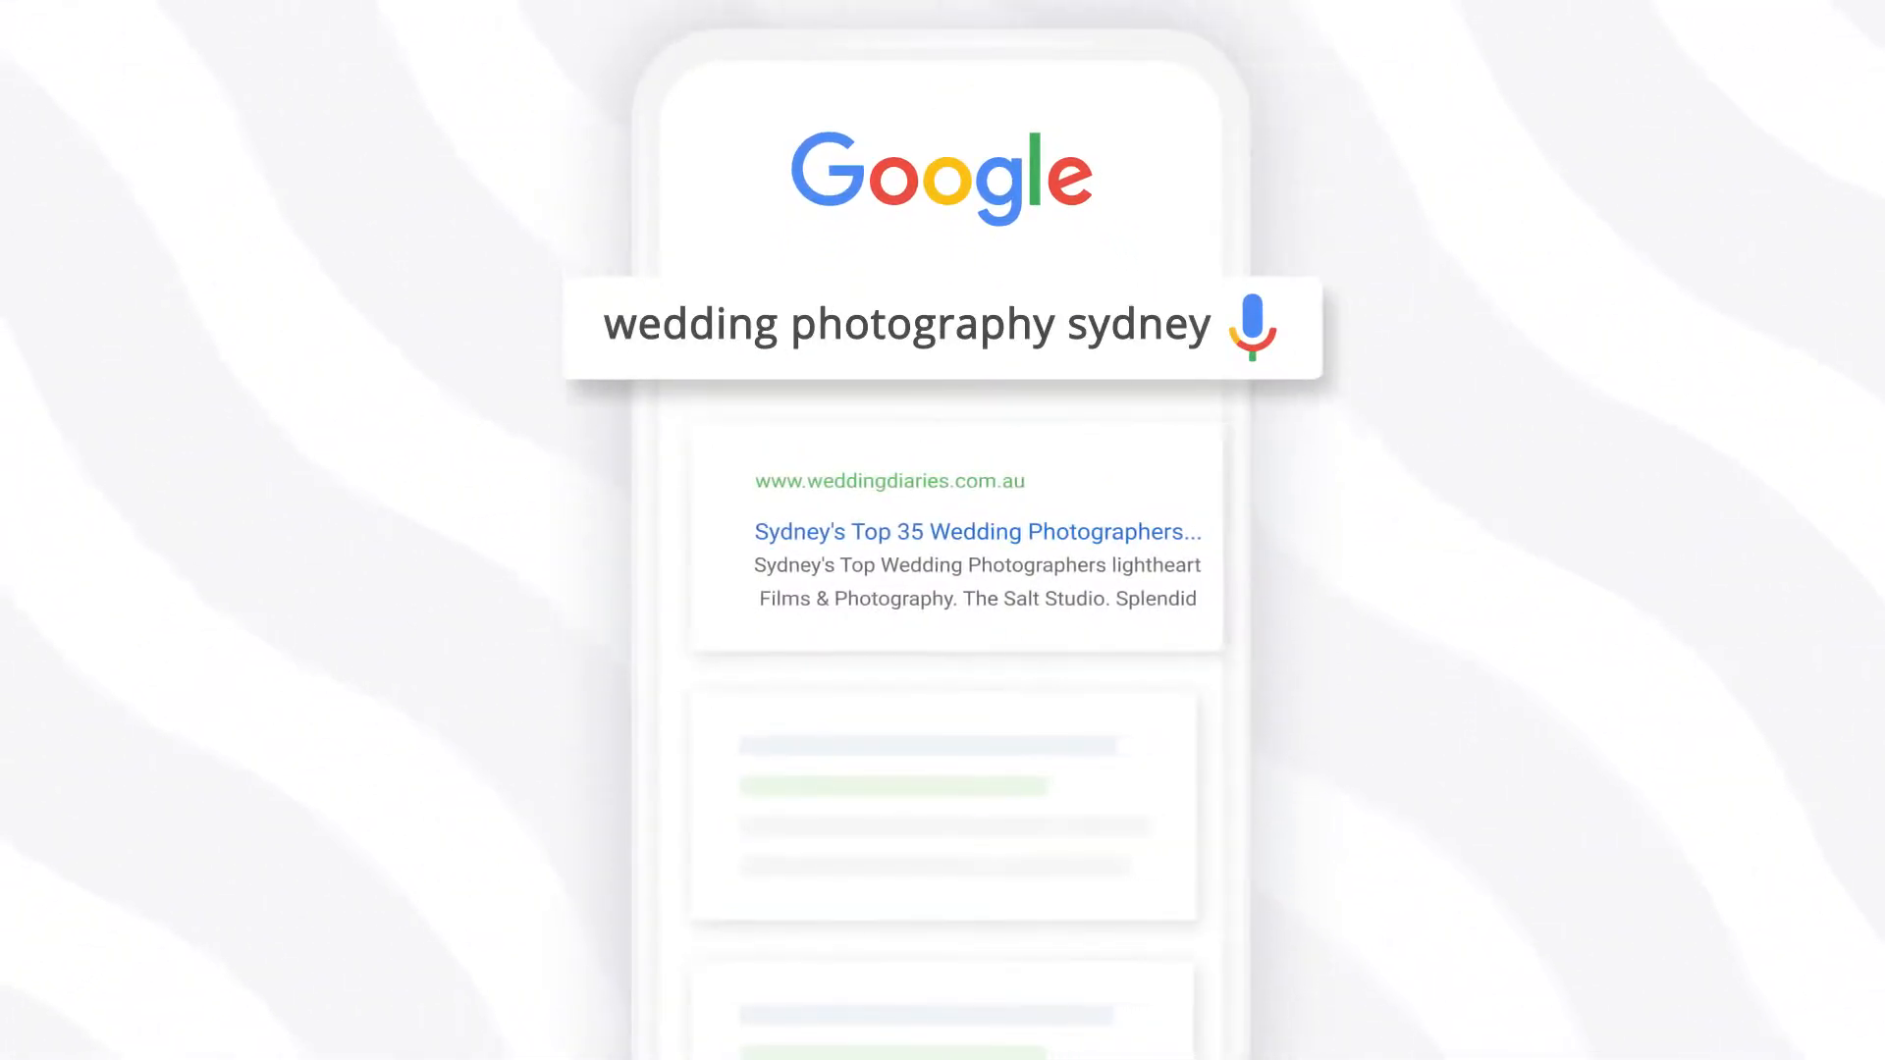
click(976, 532)
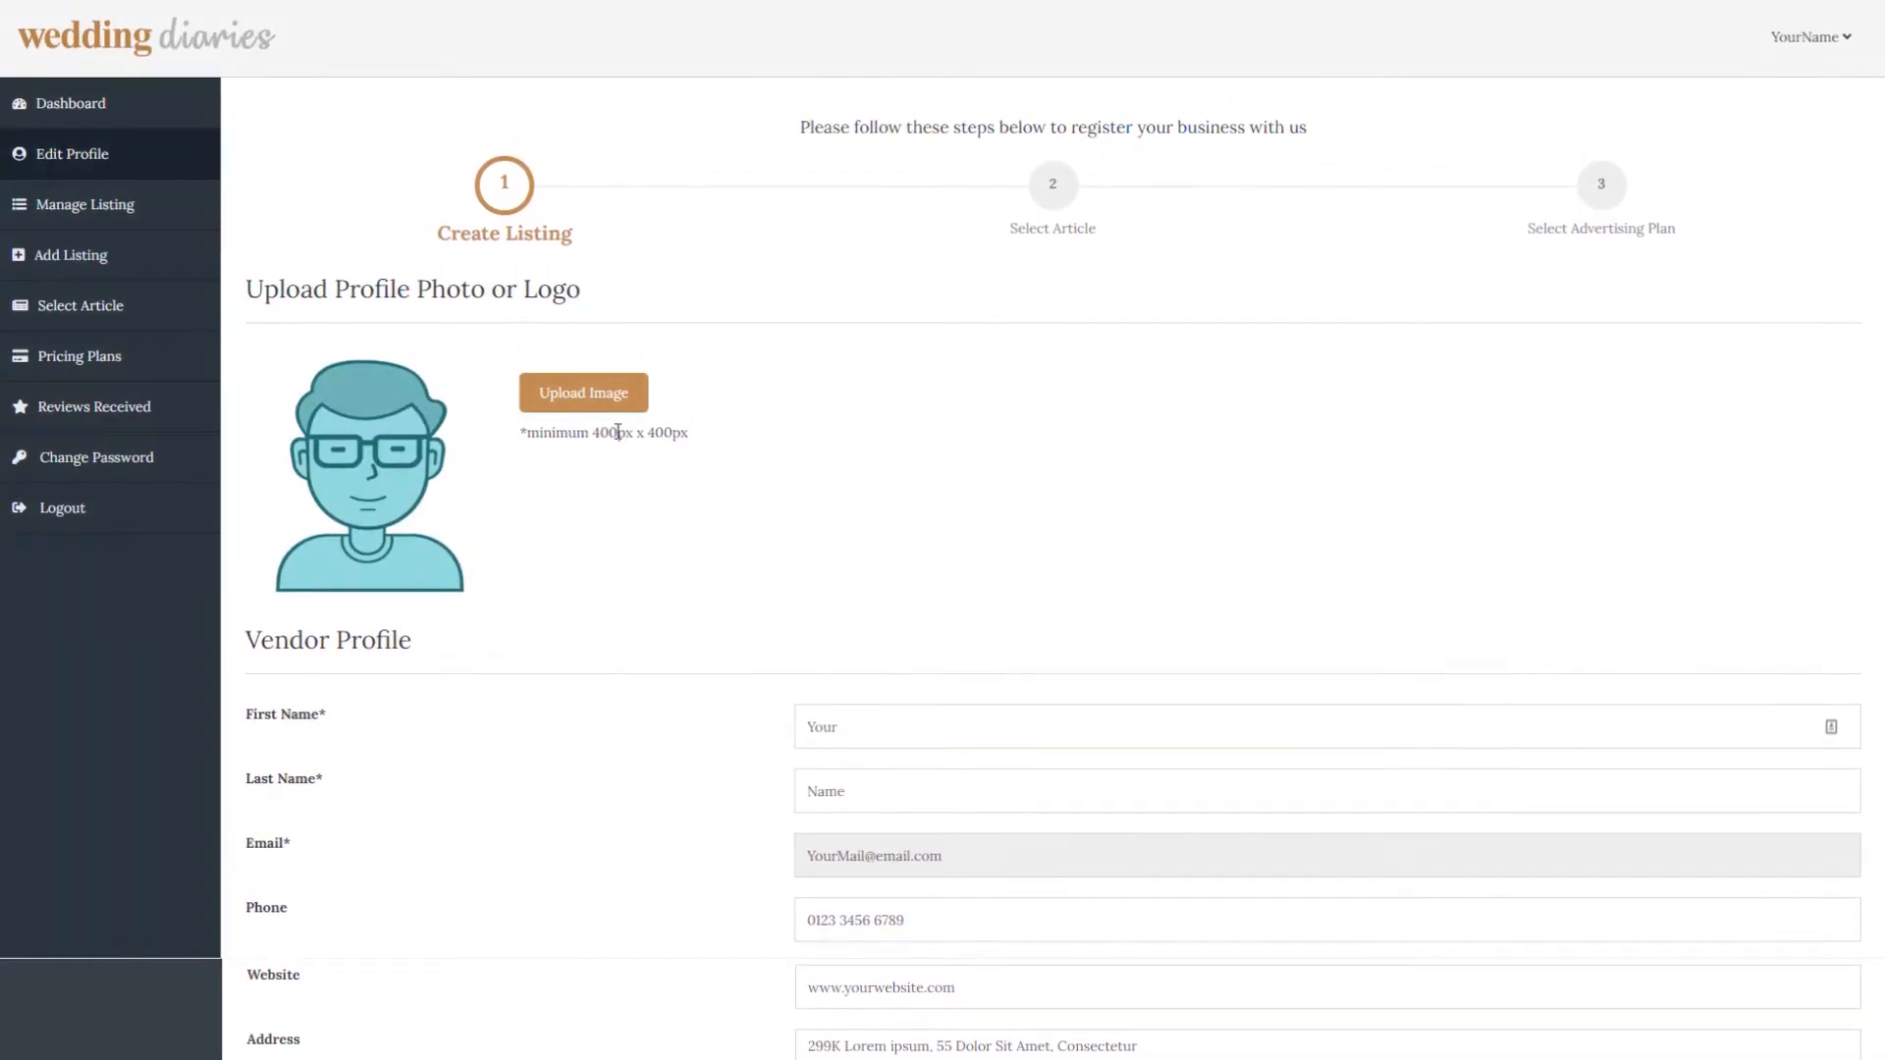
Choose the Brisbane and Cairns Wedding Photographers articles under Queensland for the listing.
click(581, 393)
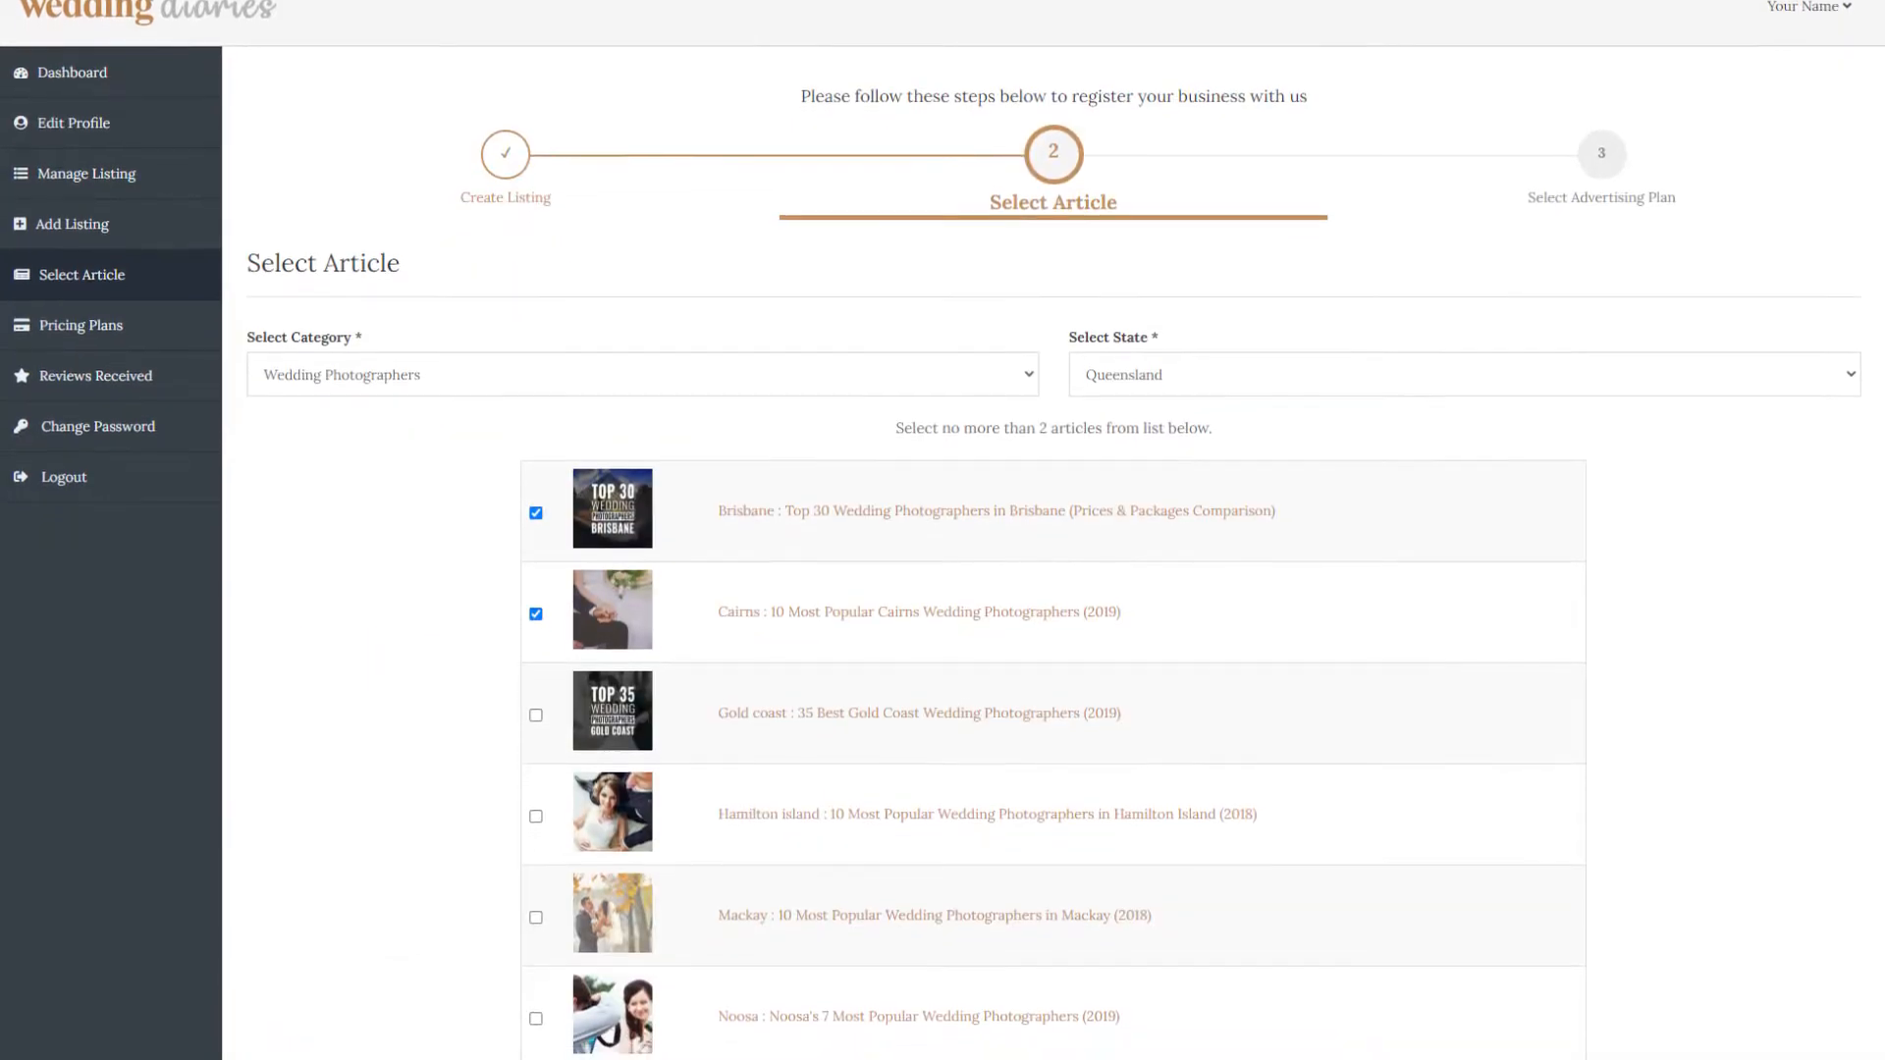
scroll(down, 3)
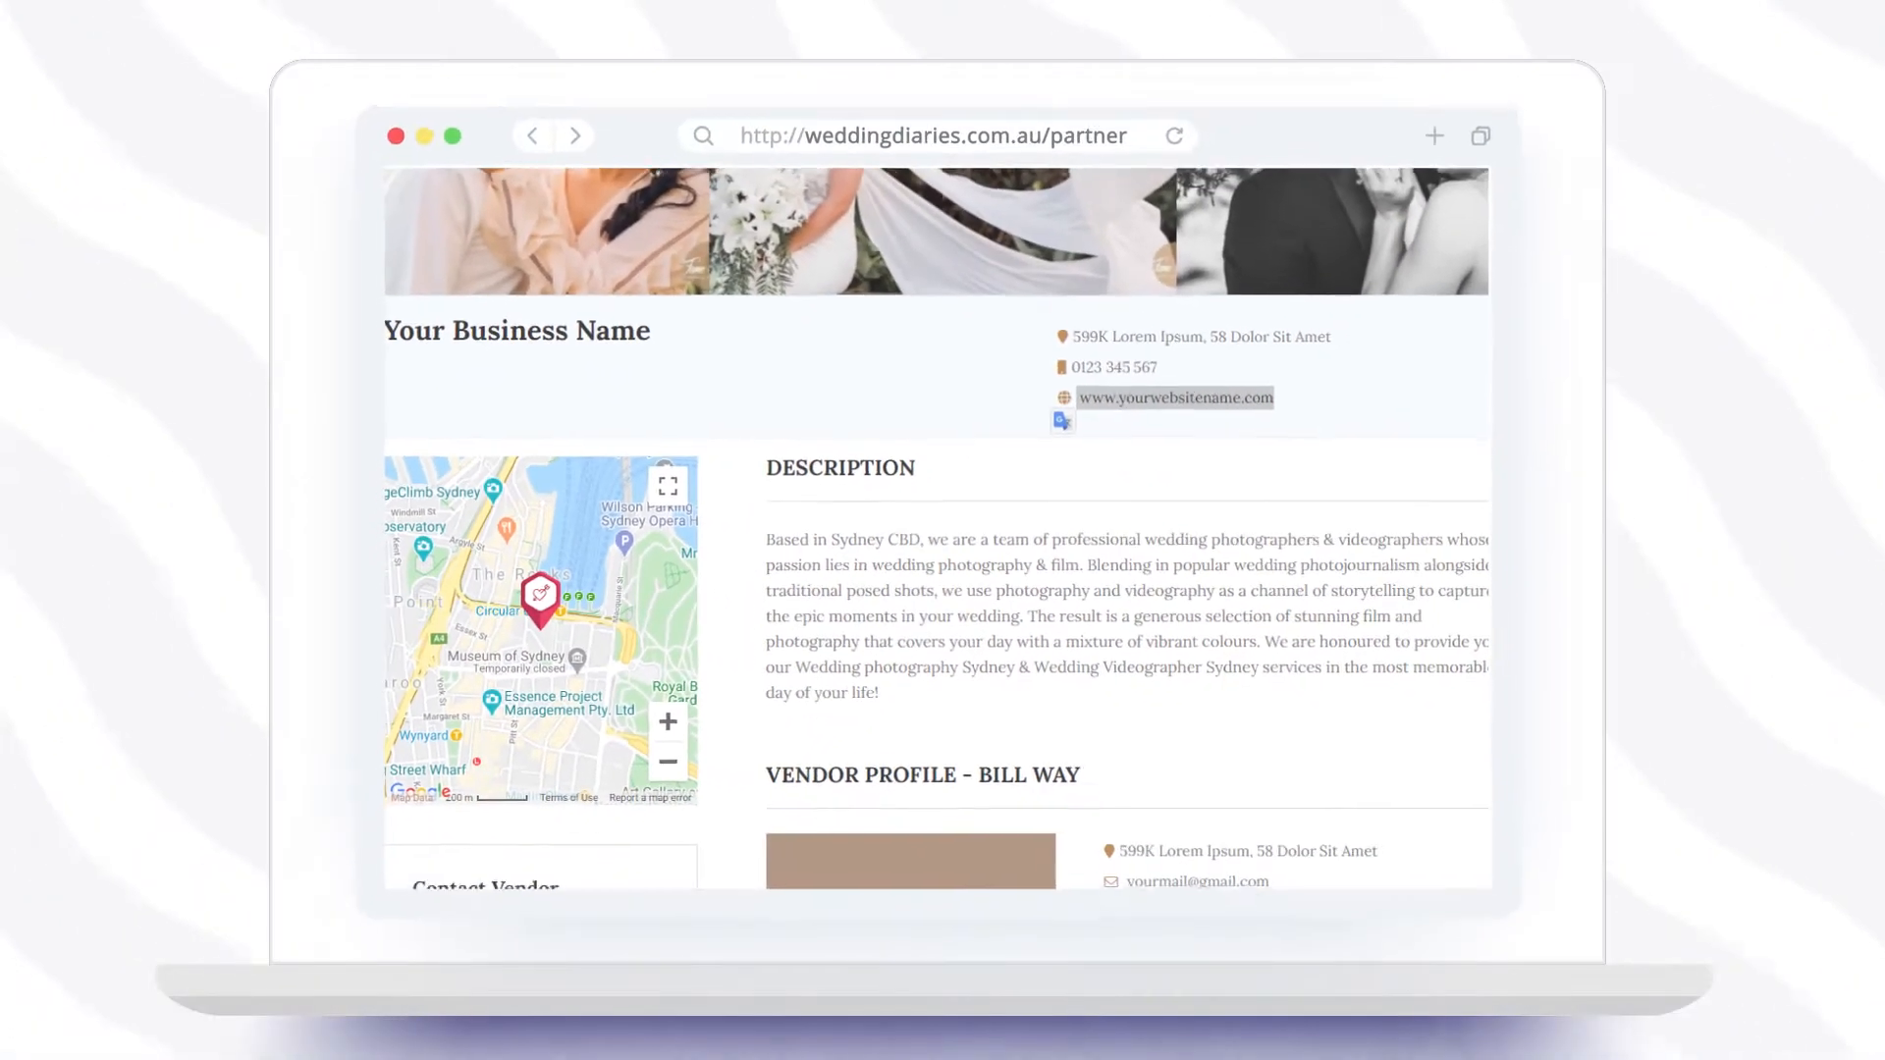
Scroll the live listing through Description, Vendor Profile, Contact Vendor and the embedded video.
scroll(down, 3)
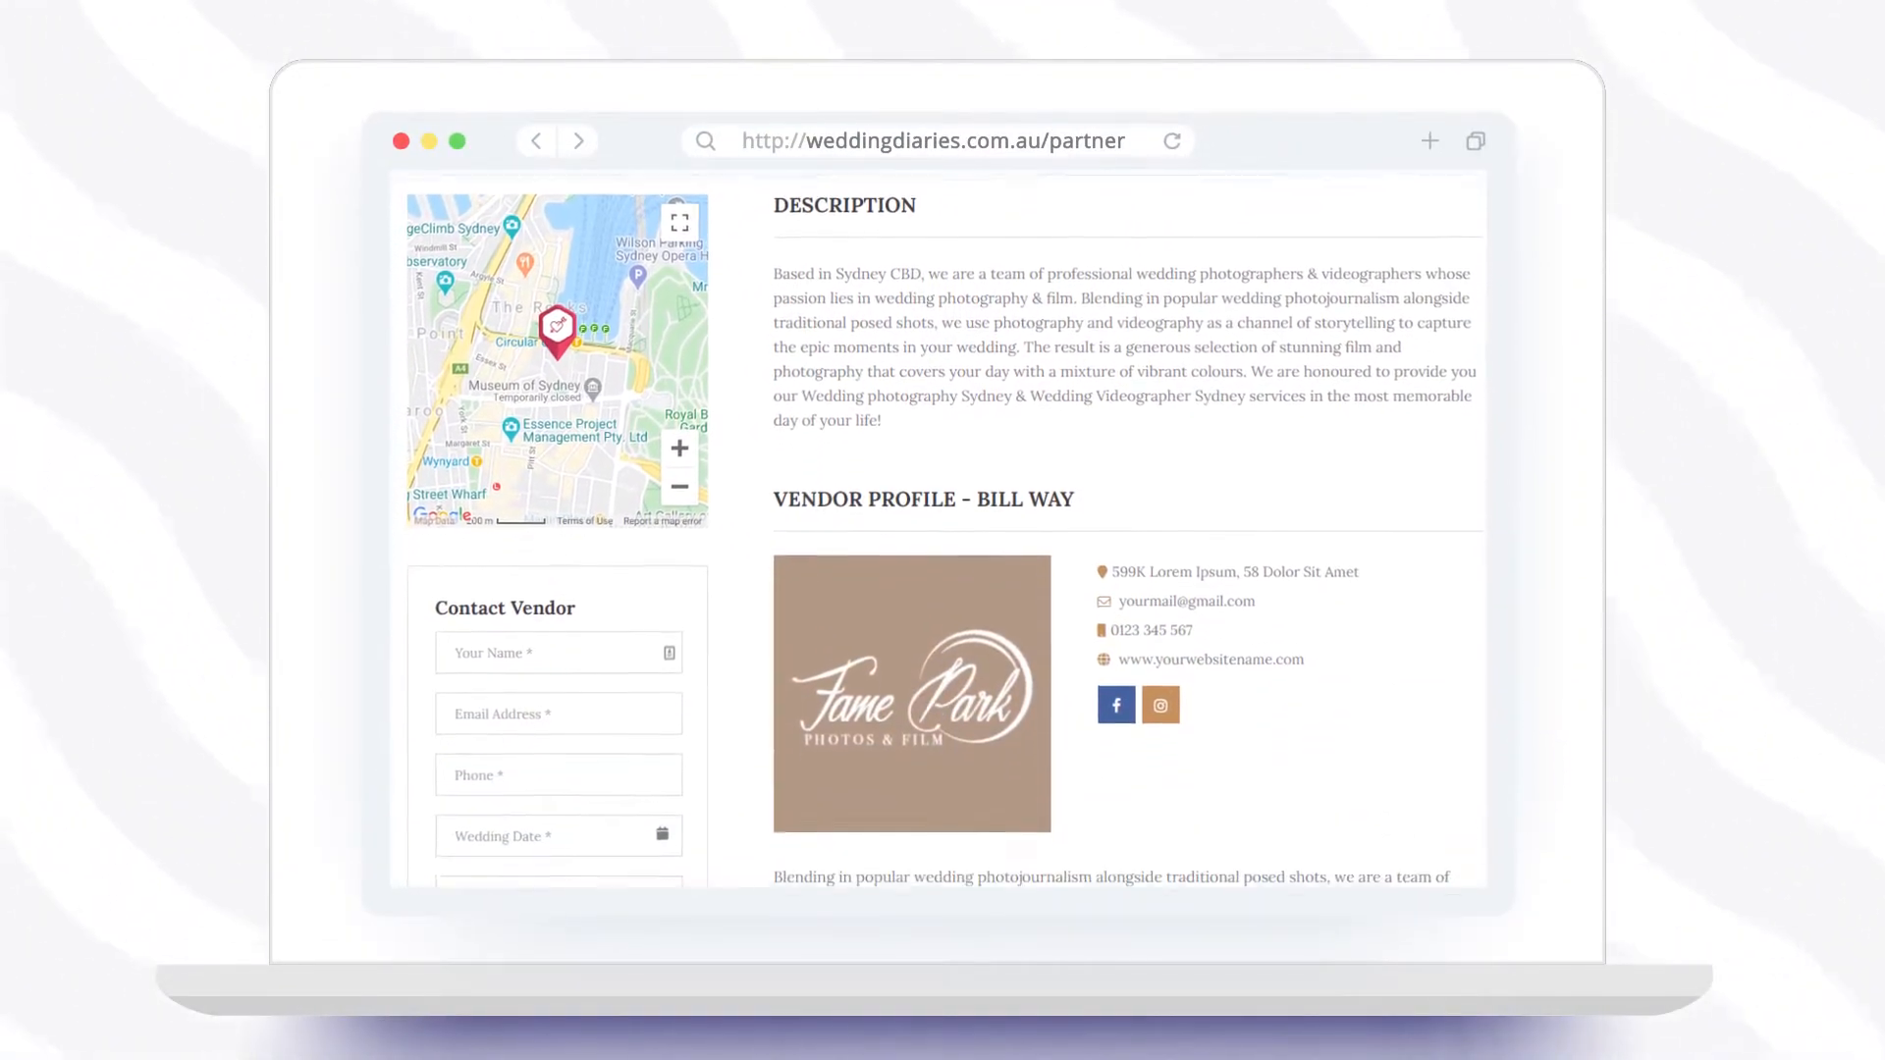
scroll(down, 3)
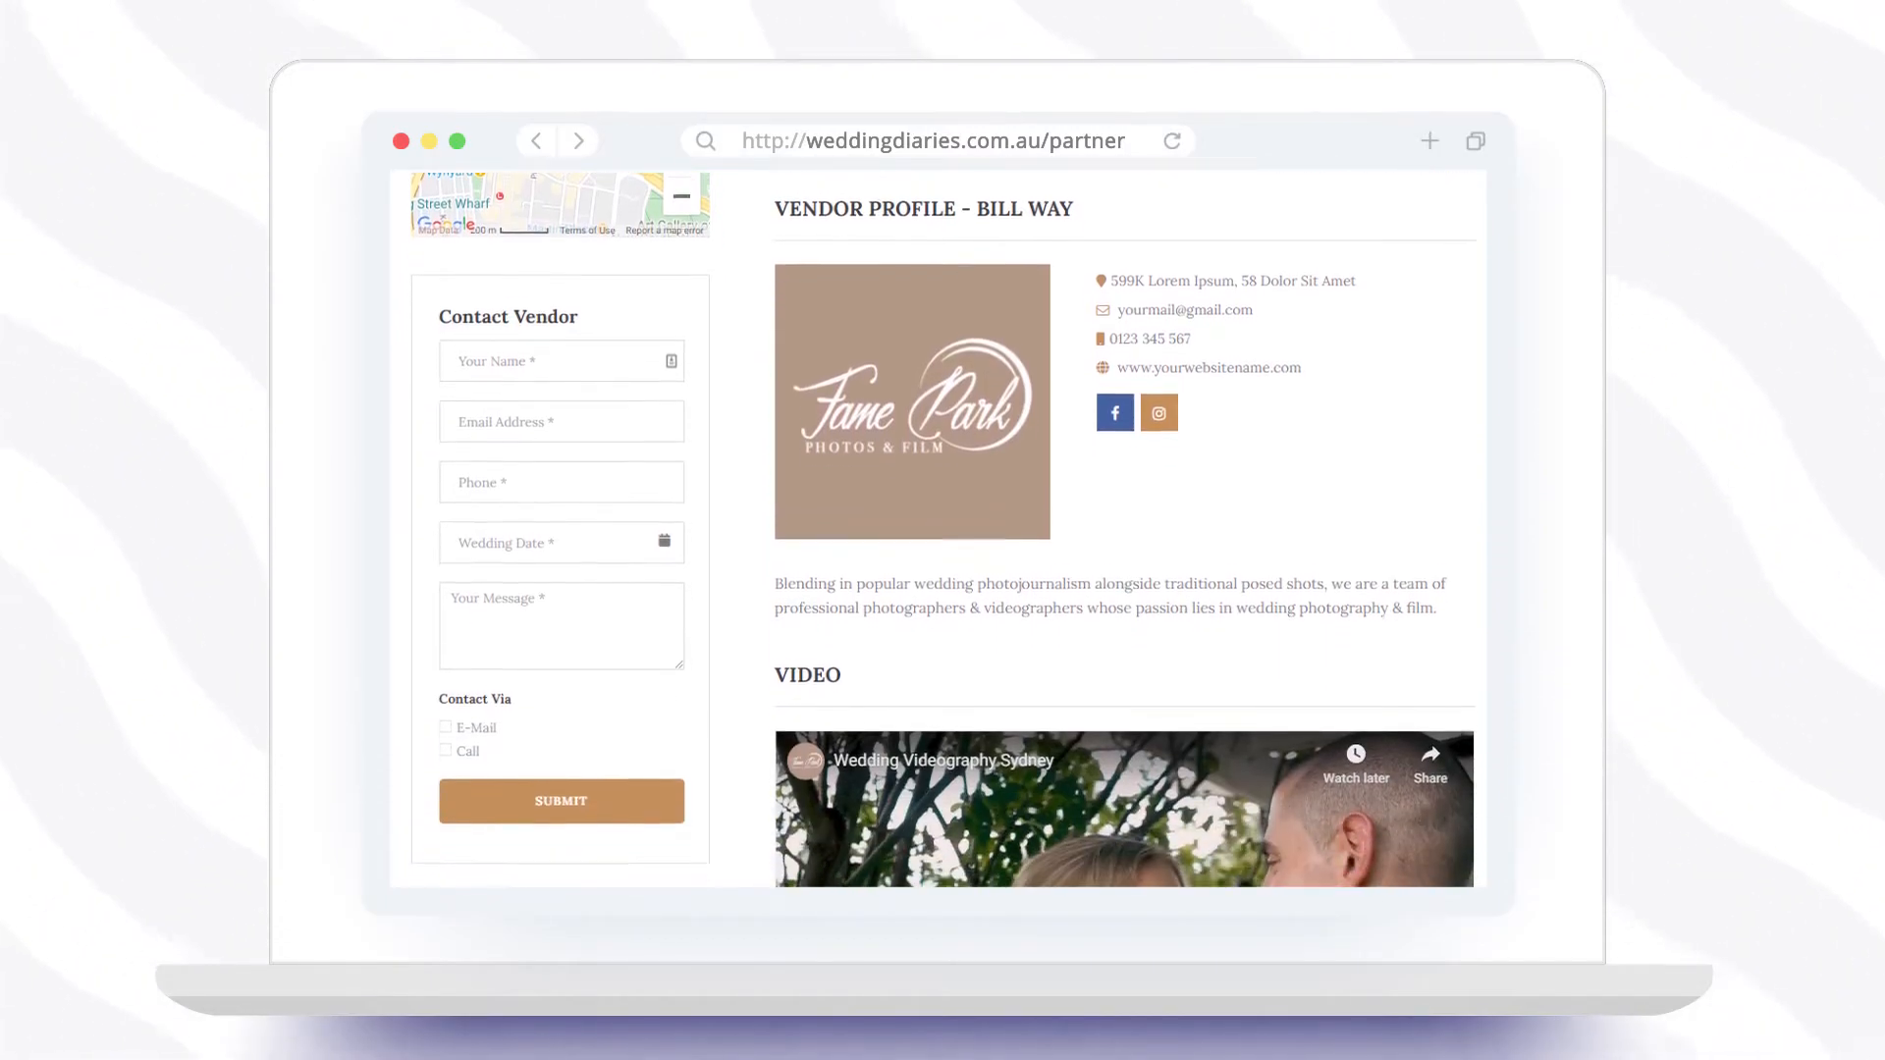
scroll(down, 3)
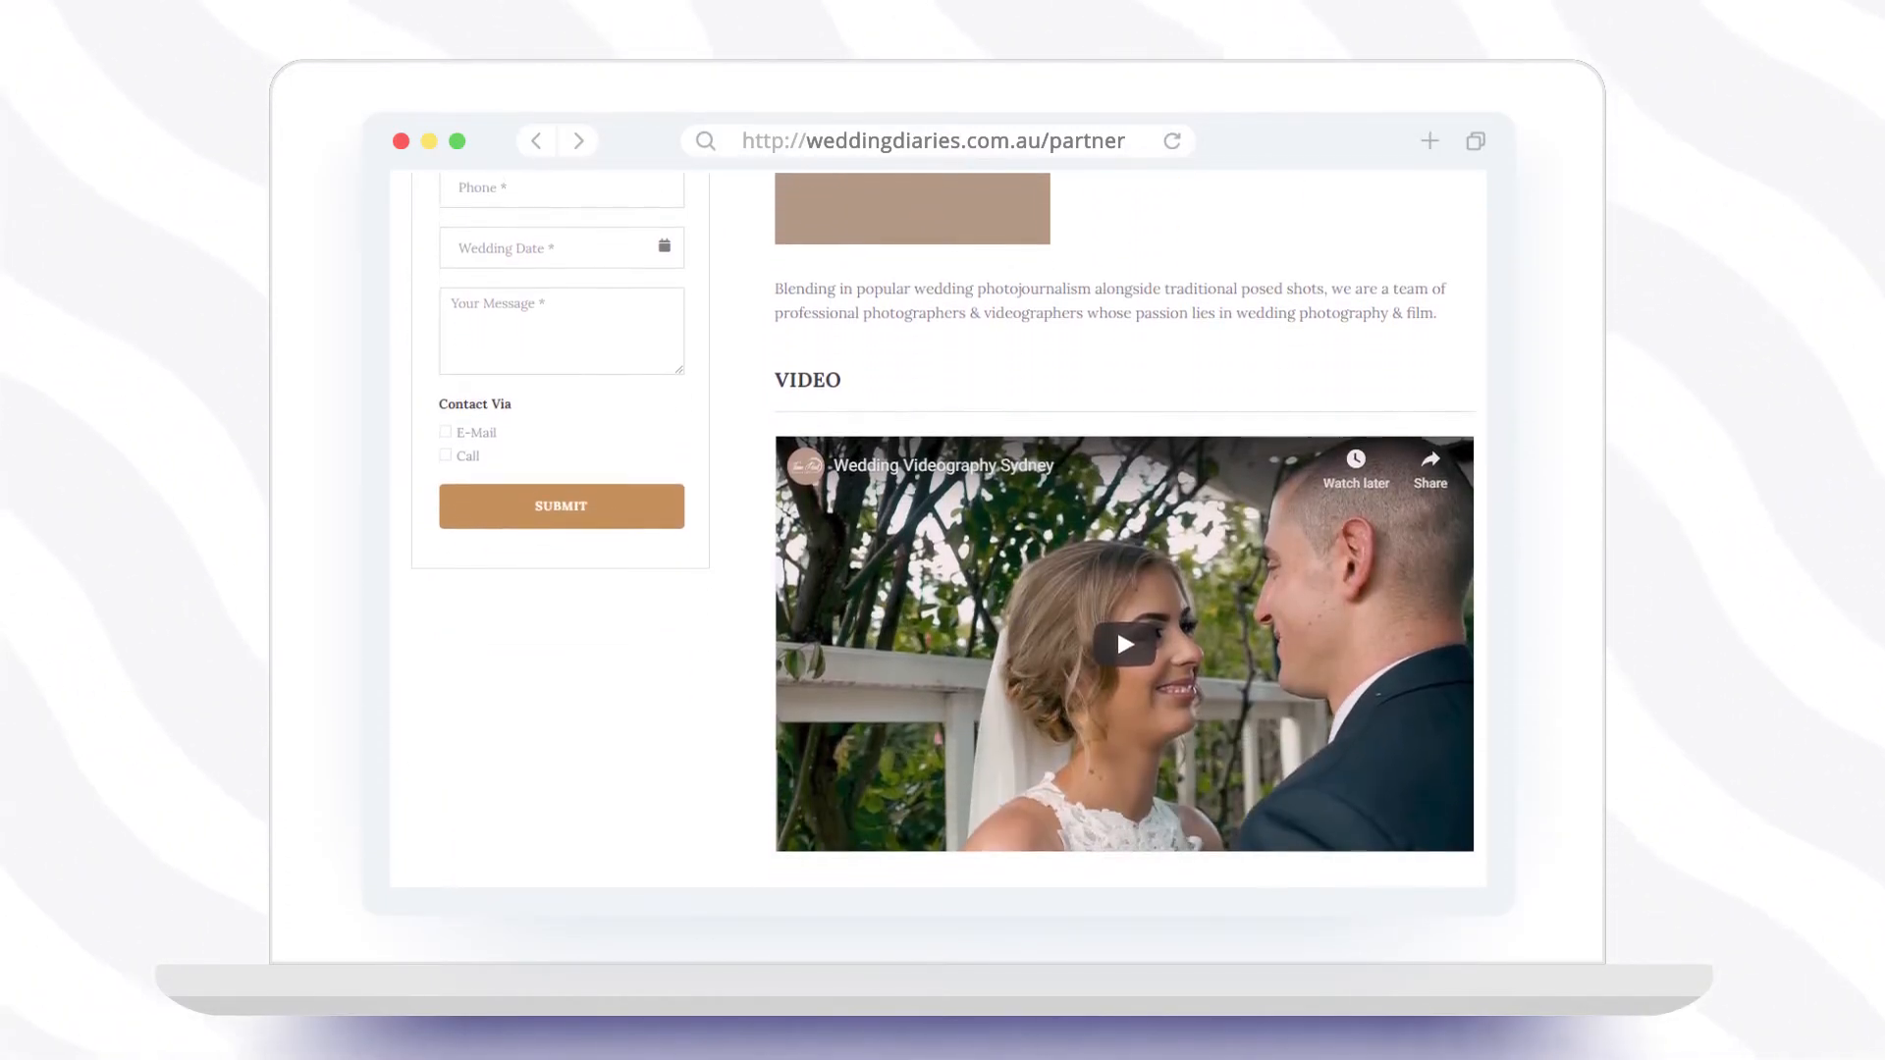